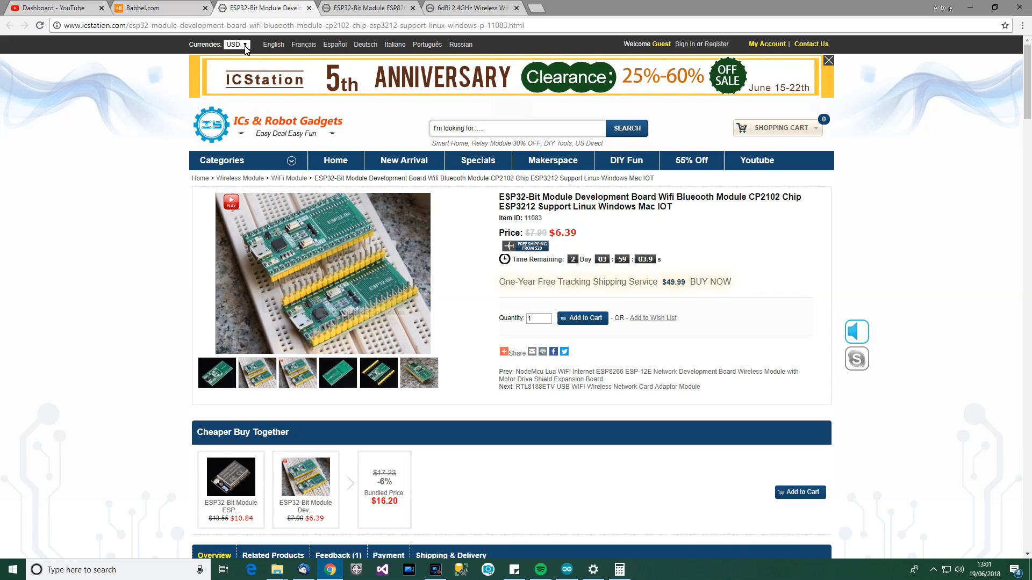
# Switch the ESP32-Bit board's prices to GBP and highlight the £4.49 sale price
pyautogui.click(235, 44)
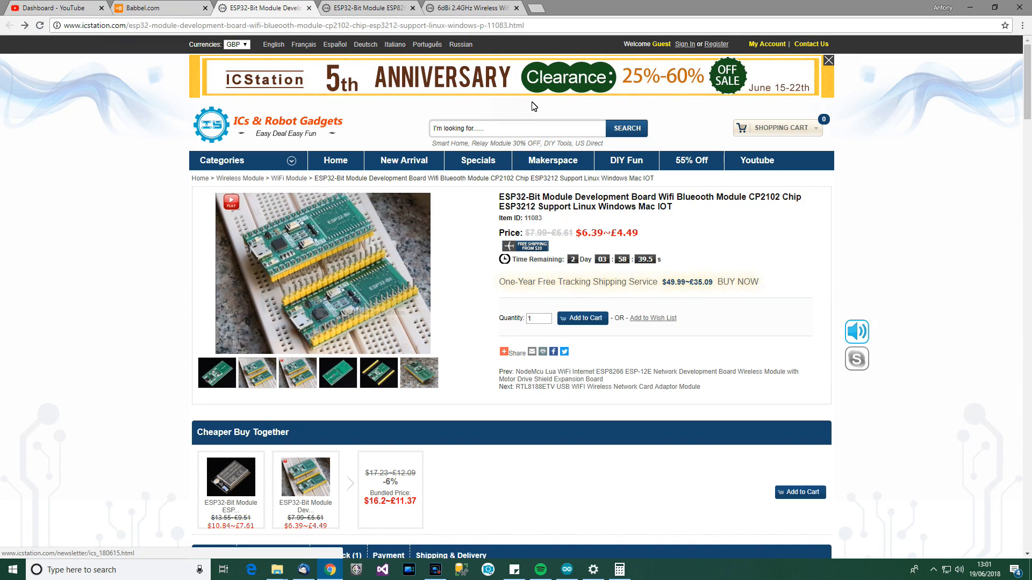
pyautogui.moveTo(394, 229)
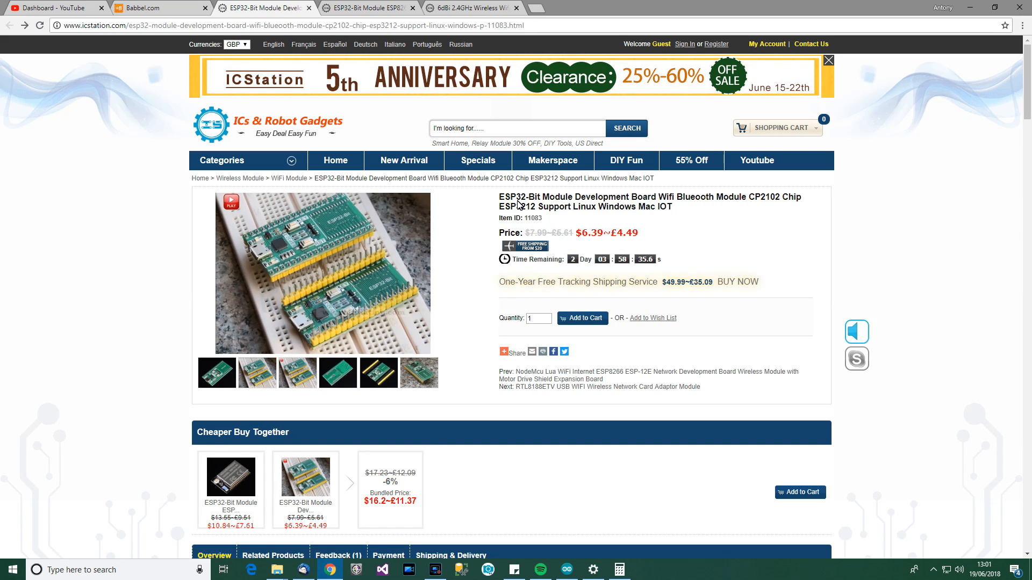
pyautogui.moveTo(635, 203)
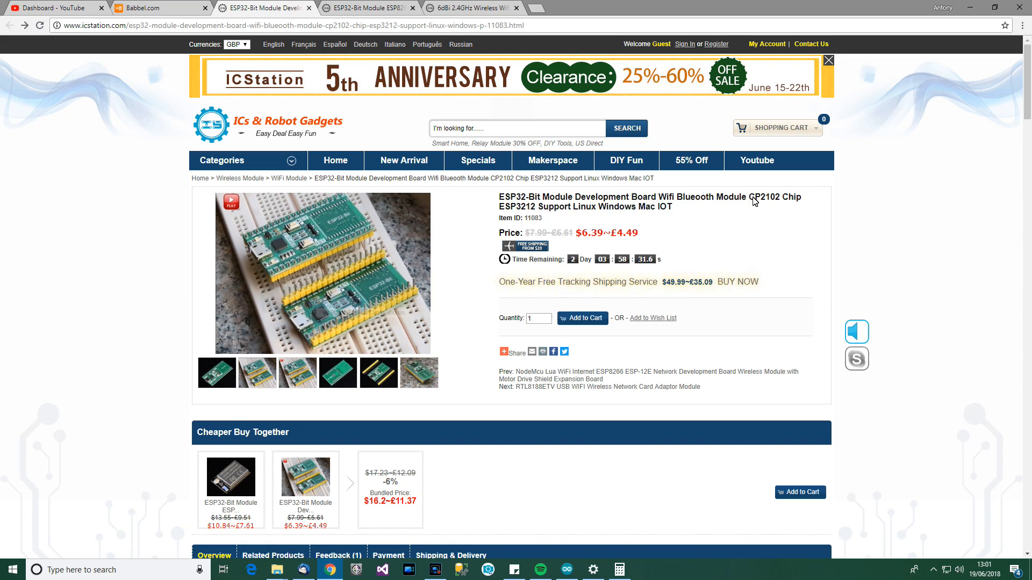
pyautogui.moveTo(709, 210)
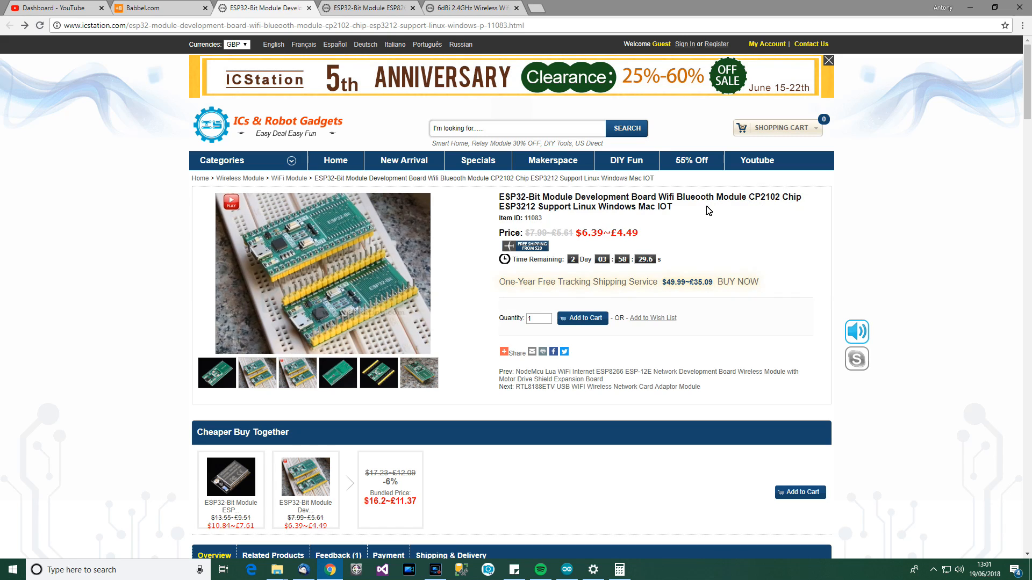
pyautogui.moveTo(542, 213)
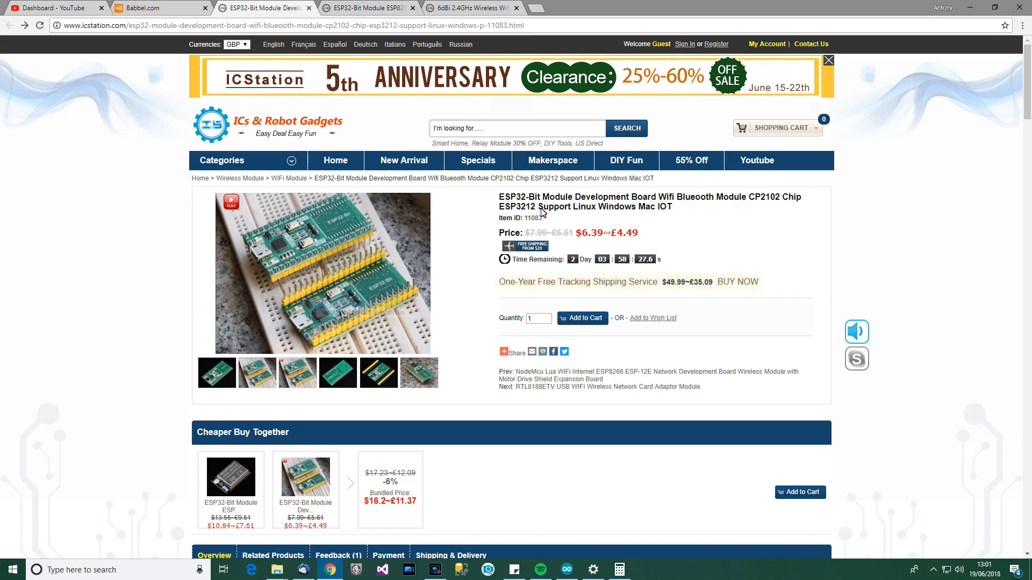
pyautogui.moveTo(627, 214)
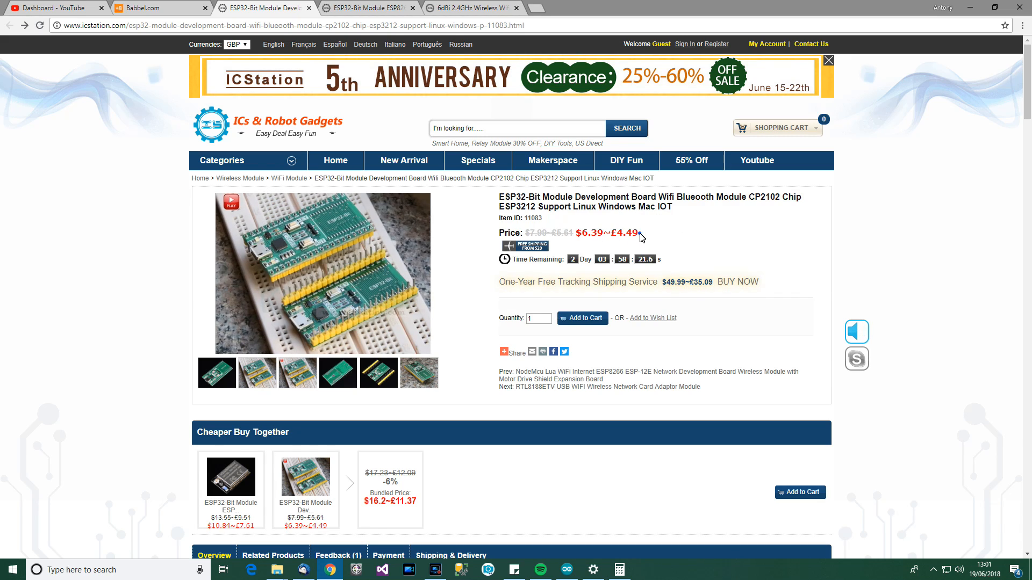
pyautogui.doubleClick(625, 232)
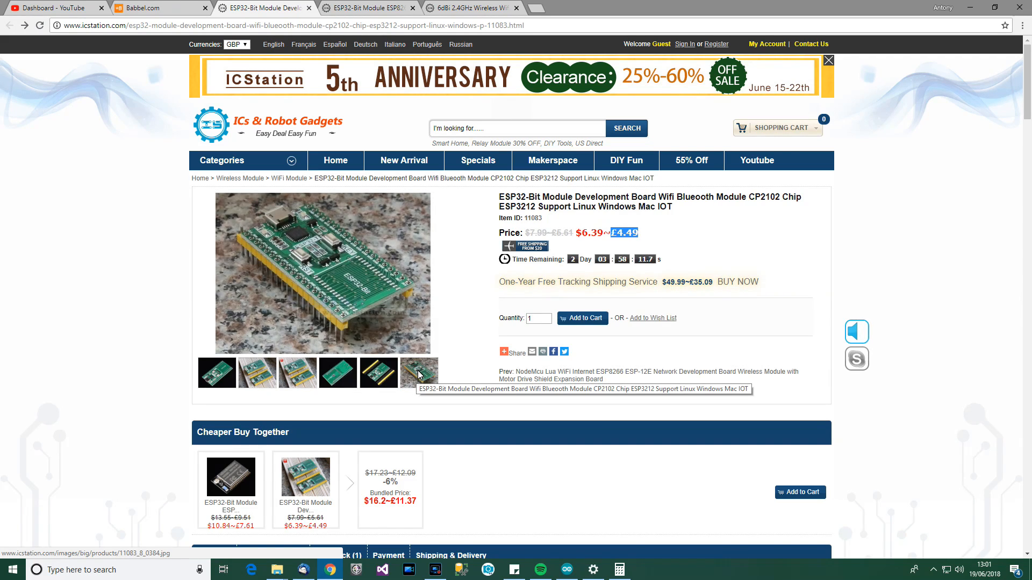
# Scroll to the Overview and highlight 'is used as USB' in the Features list
pyautogui.scroll(-3)
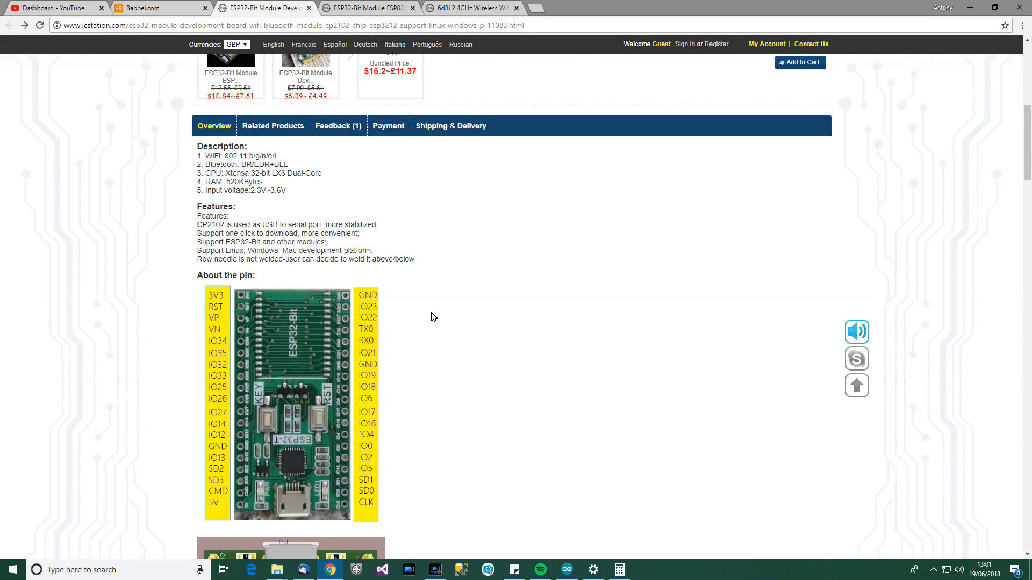
pyautogui.moveTo(236, 164)
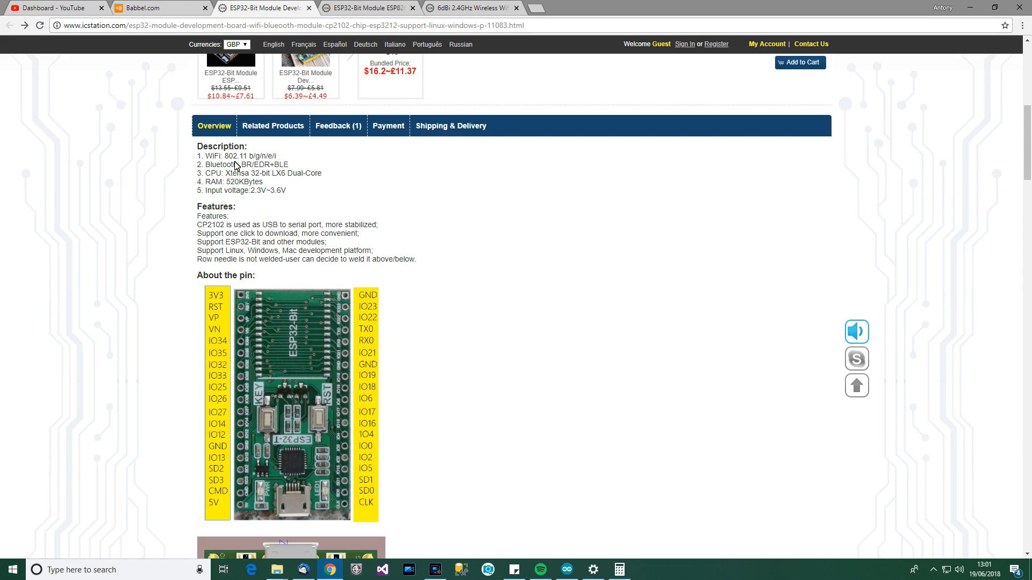
pyautogui.moveTo(226, 185)
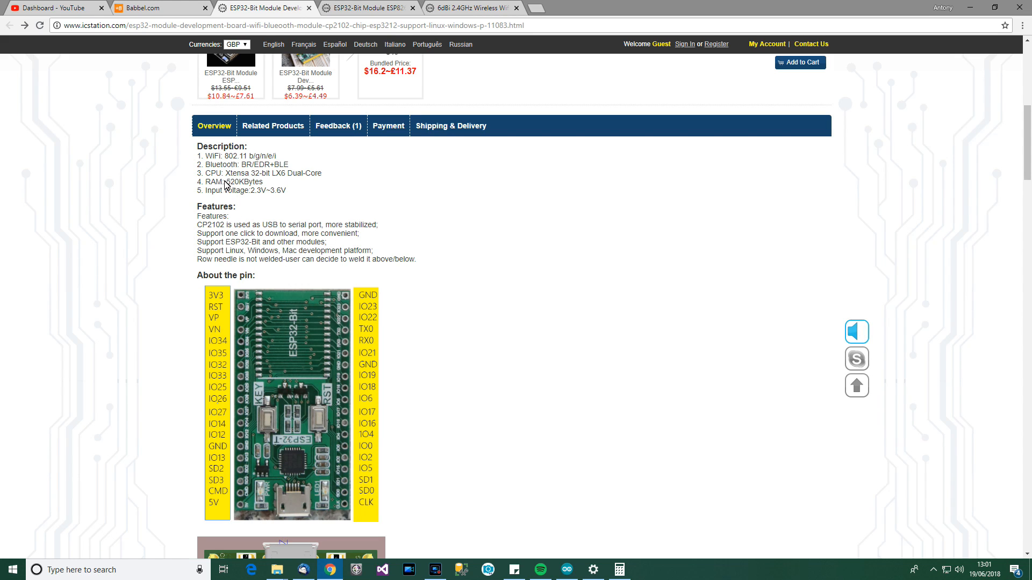
pyautogui.moveTo(248, 199)
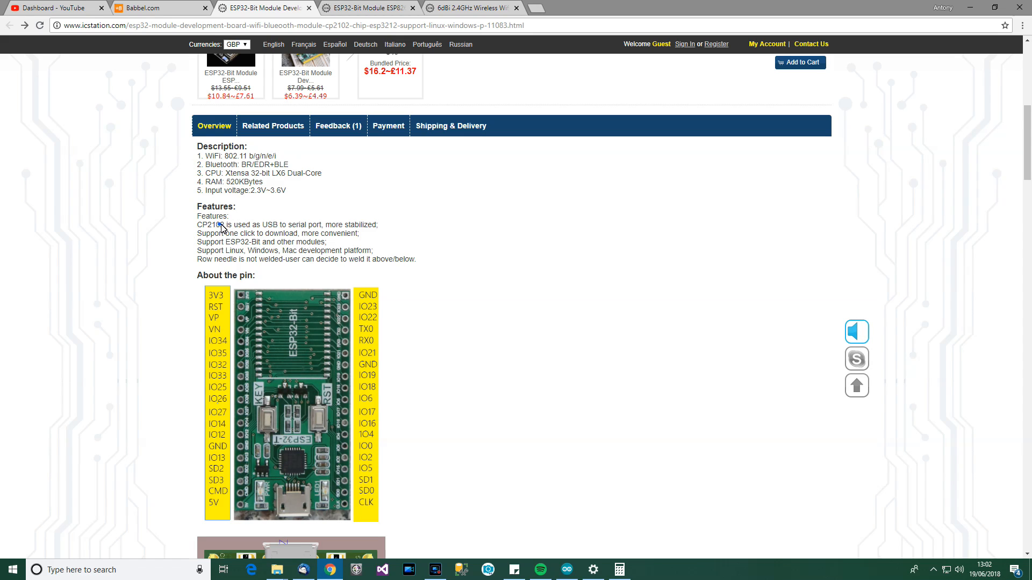
pyautogui.moveTo(217, 225); pyautogui.dragTo(278, 225)
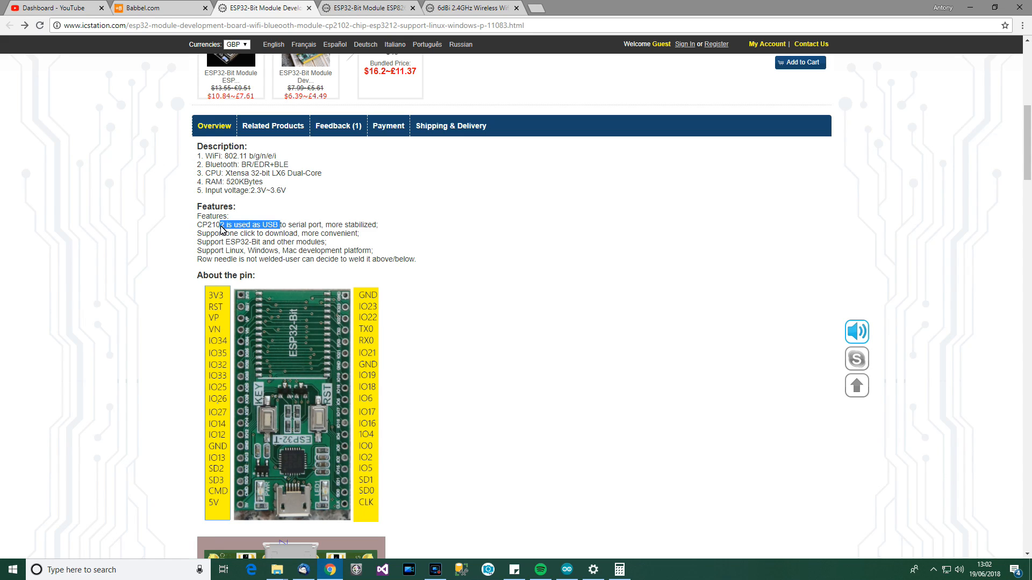
pyautogui.moveTo(222, 229); pyautogui.dragTo(317, 229)
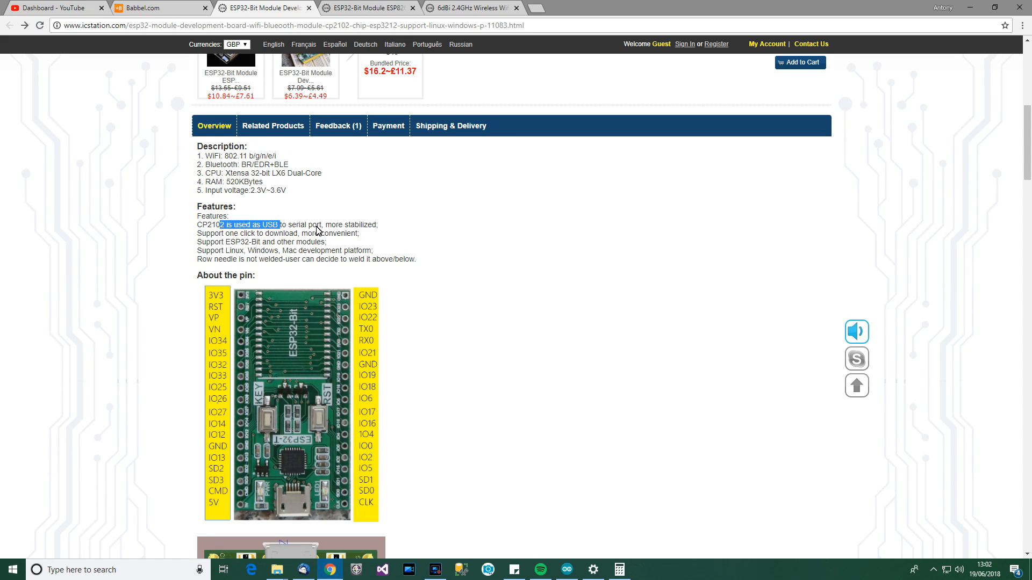
pyautogui.moveTo(280, 237)
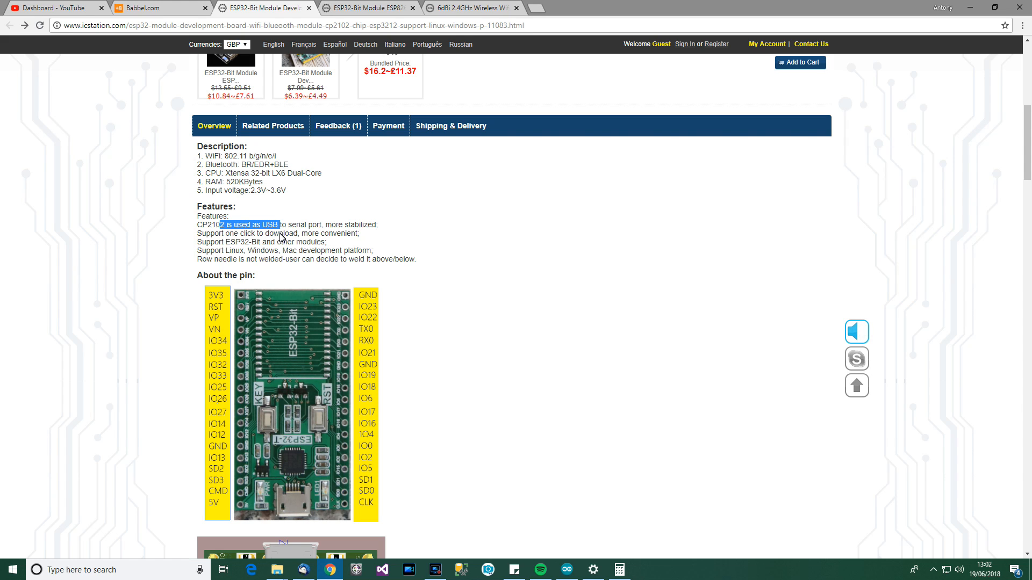
pyautogui.scroll(-3)
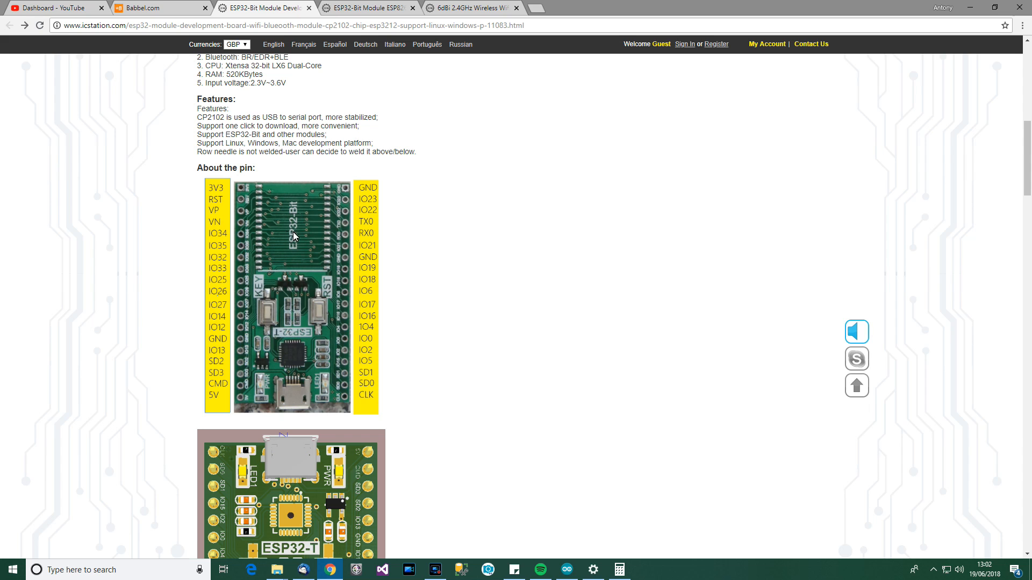
# Scroll past the diagrams, videos and related products, then back up to the tested-by photos
pyautogui.scroll(-3)
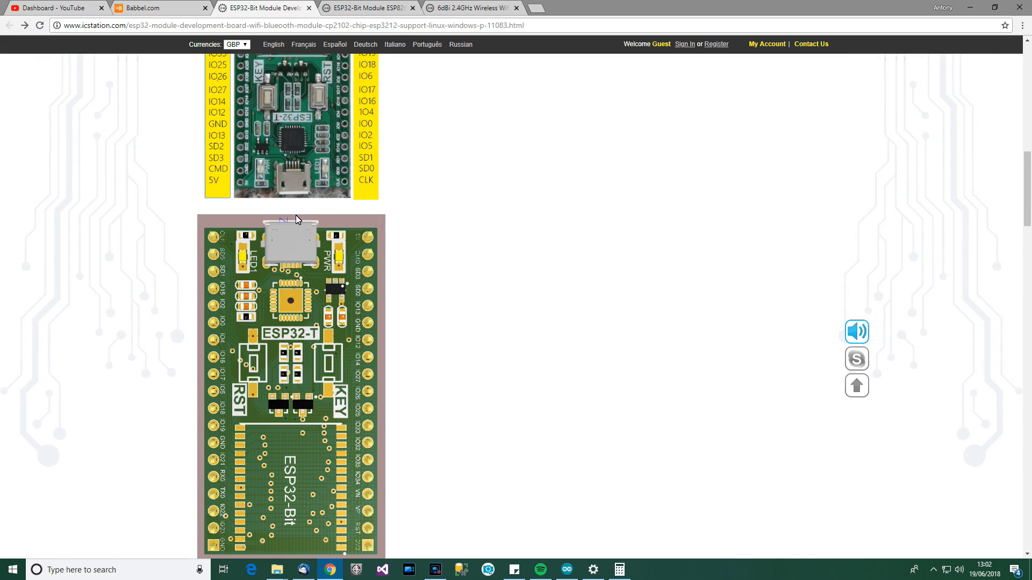
pyautogui.scroll(-3)
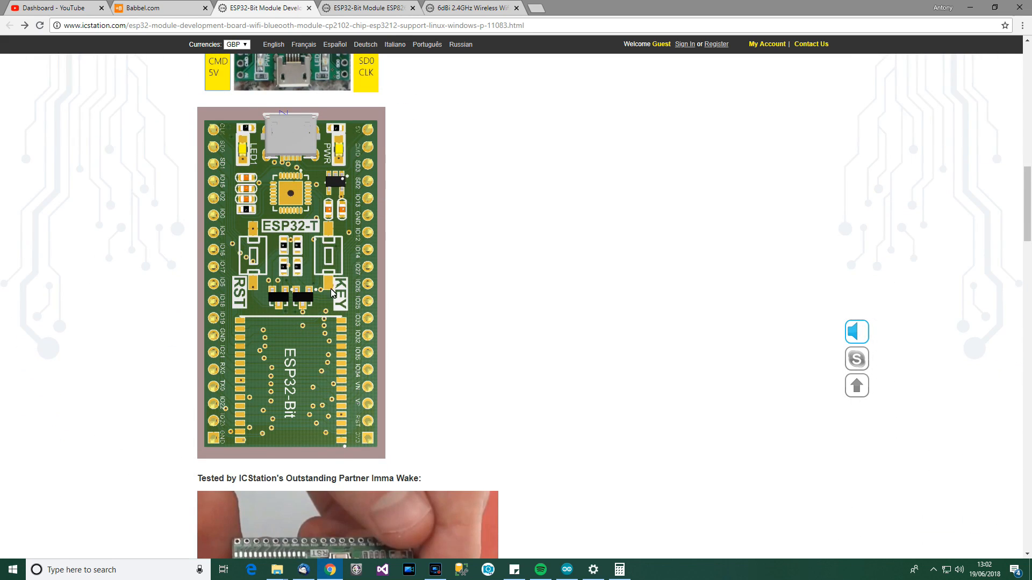
pyautogui.scroll(-3)
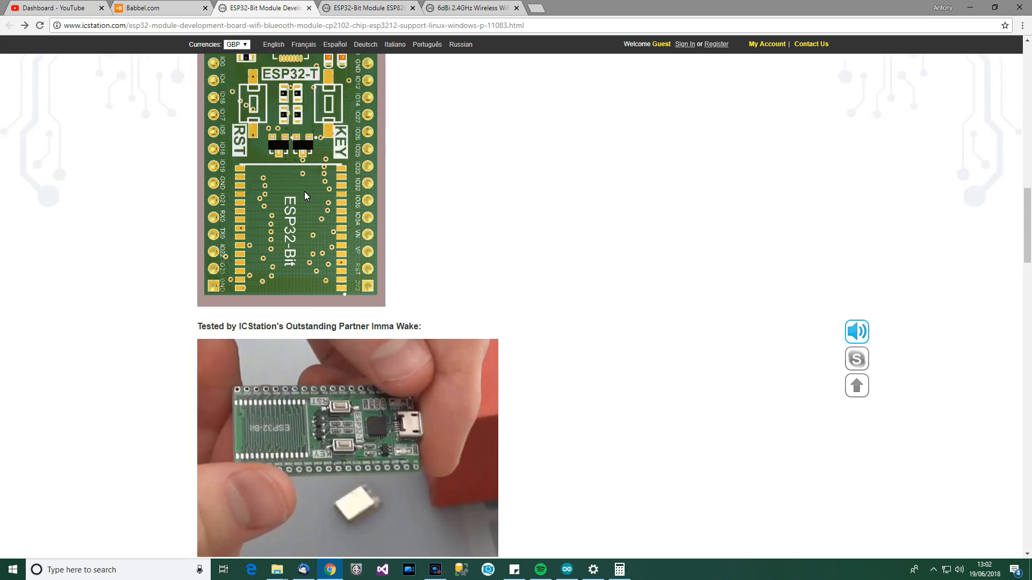
pyautogui.scroll(-3)
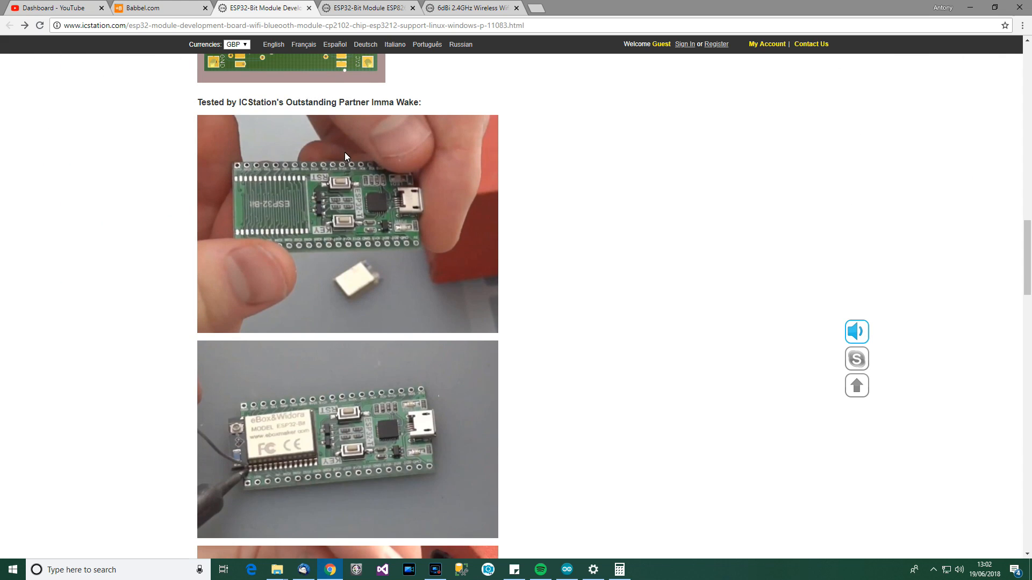
pyautogui.scroll(-3)
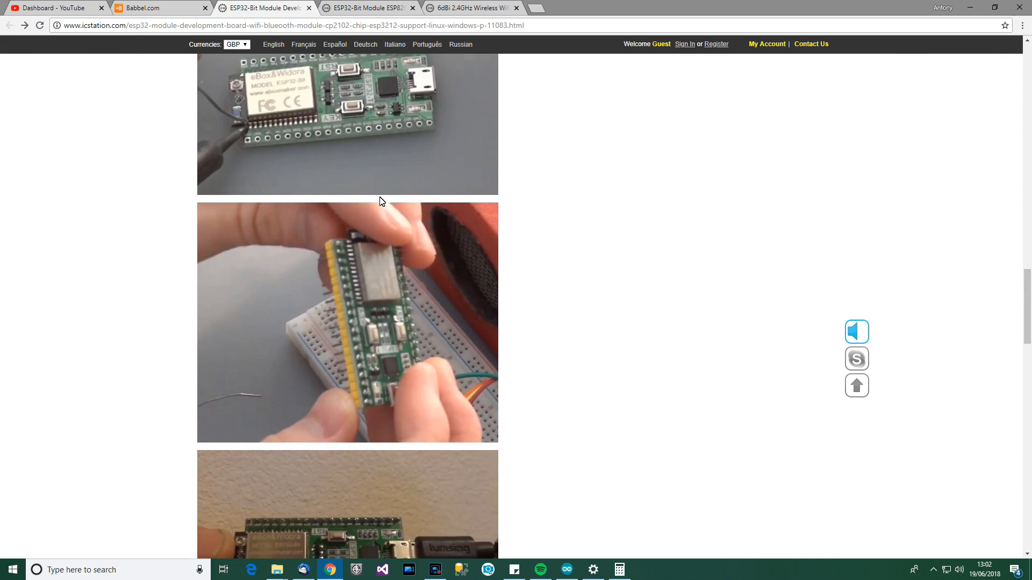
pyautogui.scroll(-3)
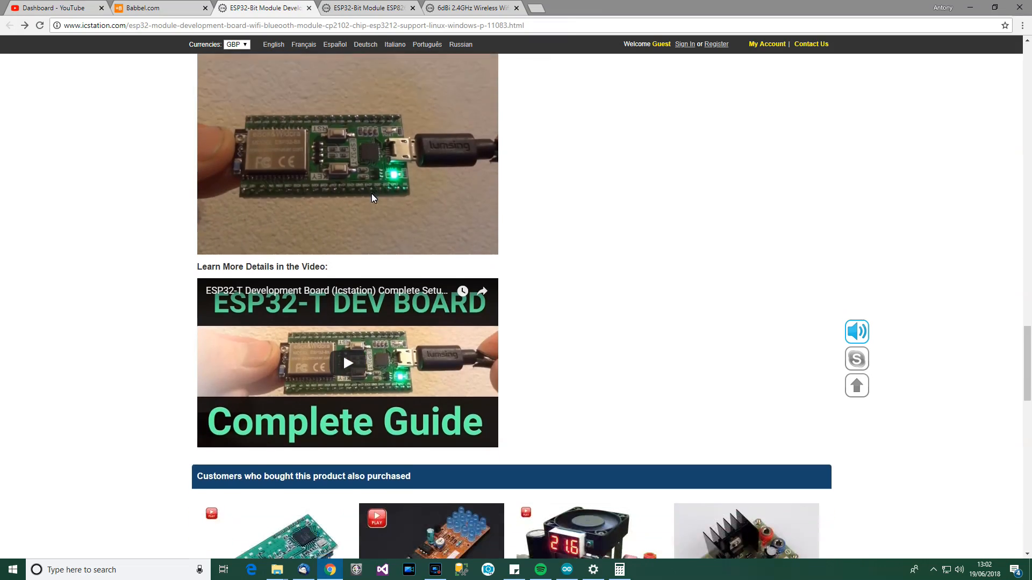
pyautogui.scroll(-3)
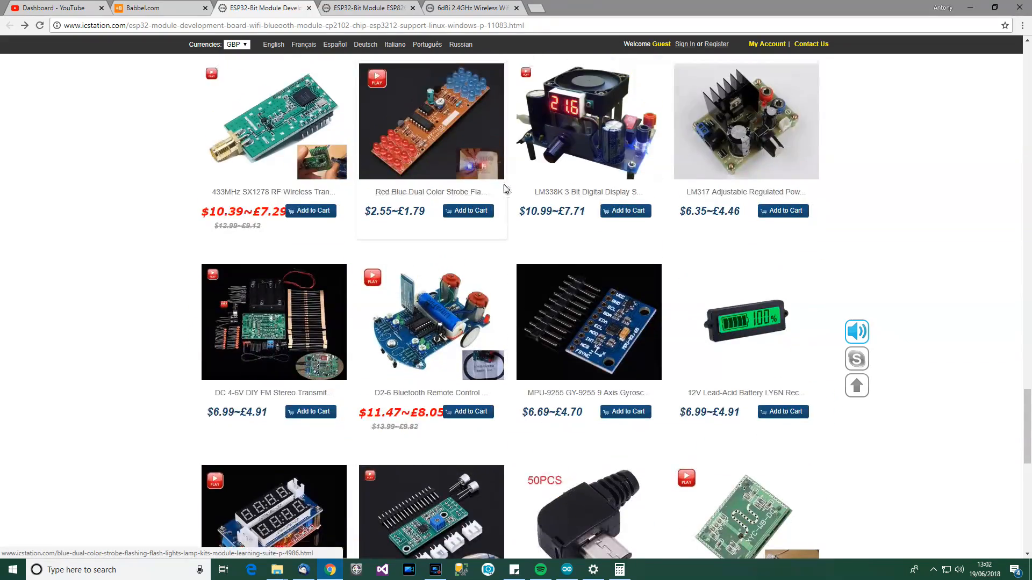
pyautogui.scroll(-3)
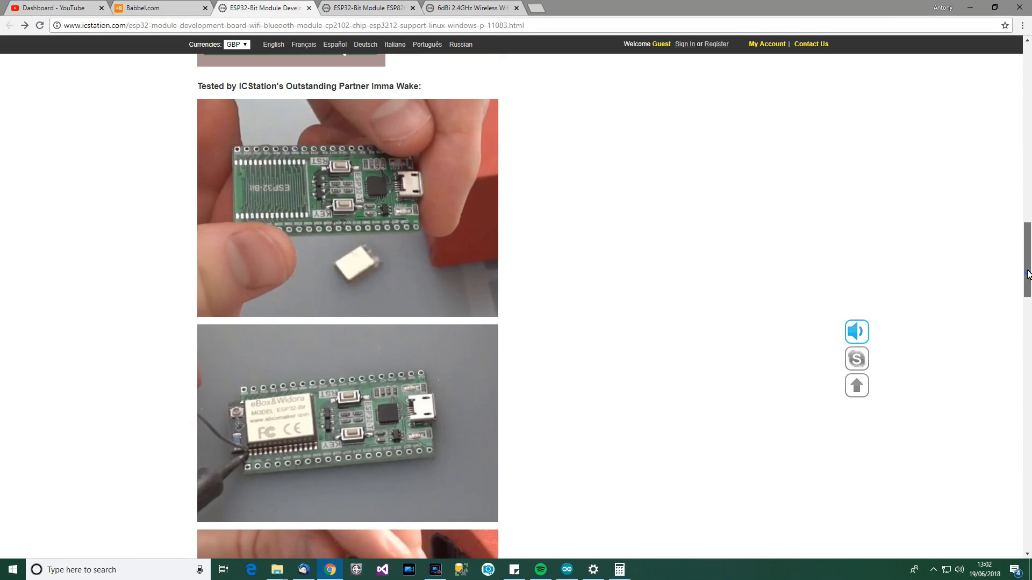
pyautogui.scroll(3)
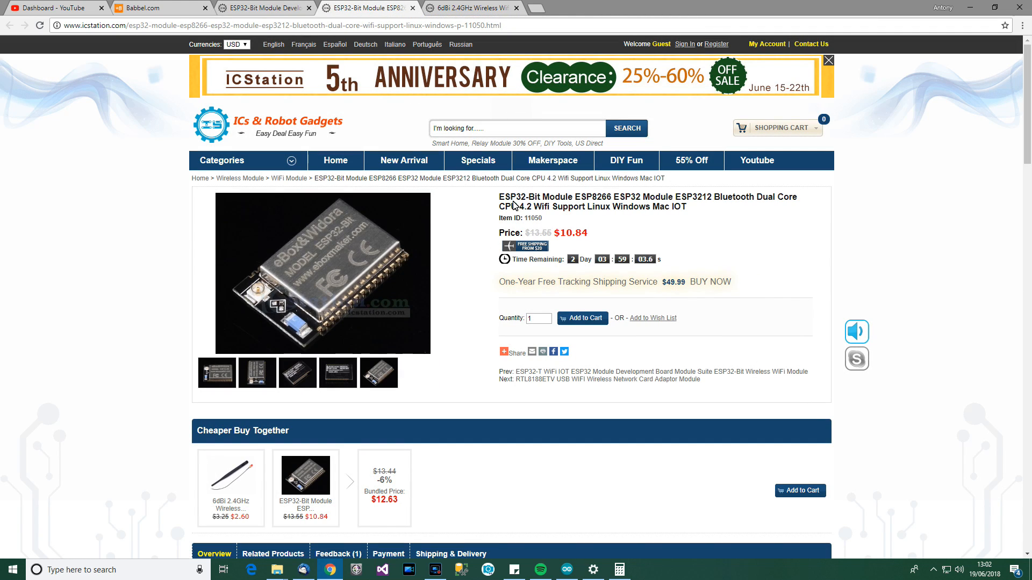
pyautogui.moveTo(583, 201)
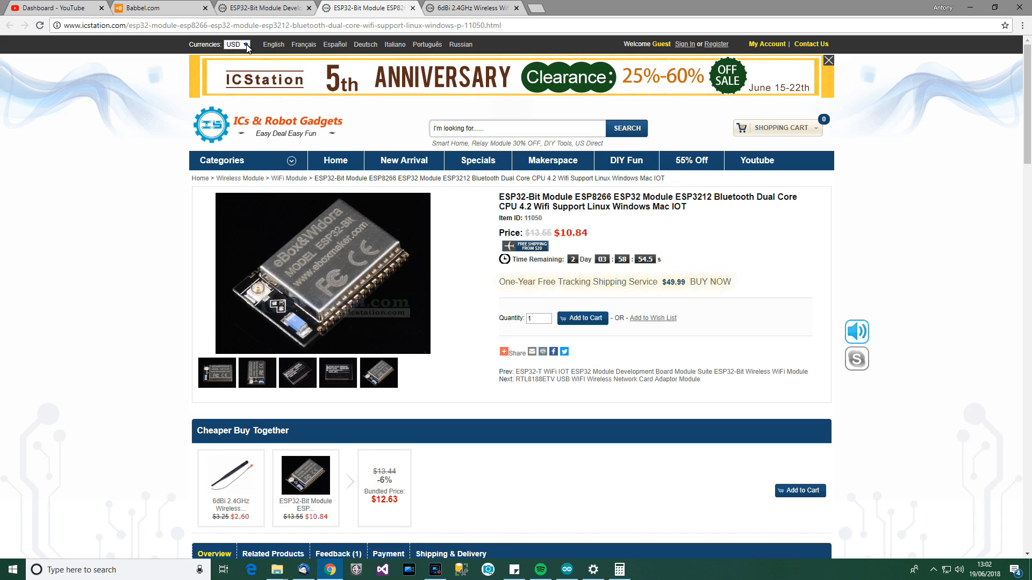
# Choose GBP from the Currencies dropdown so the module shows £7.61 beside $10.84
pyautogui.click(264, 25)
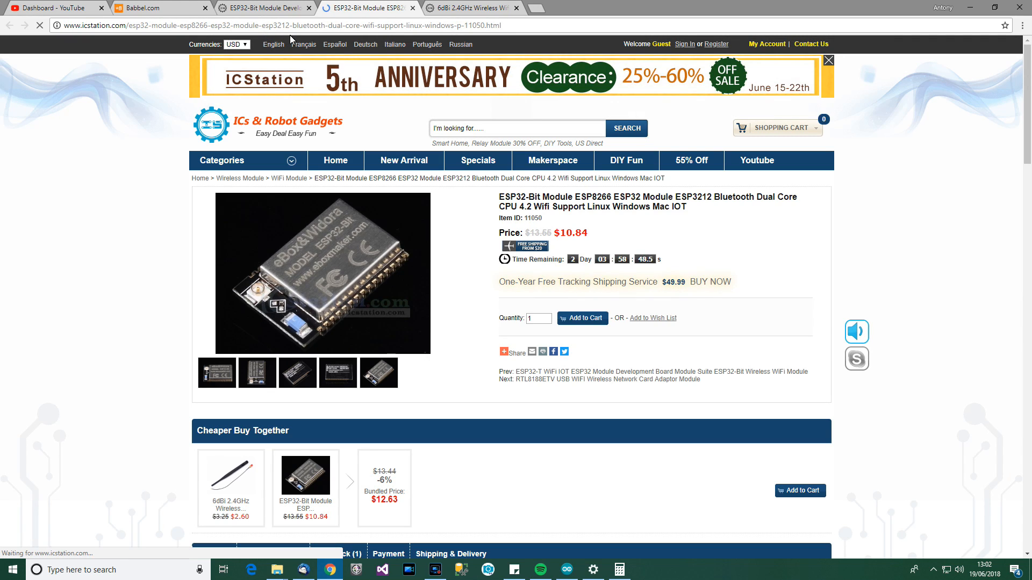
pyautogui.click(236, 45)
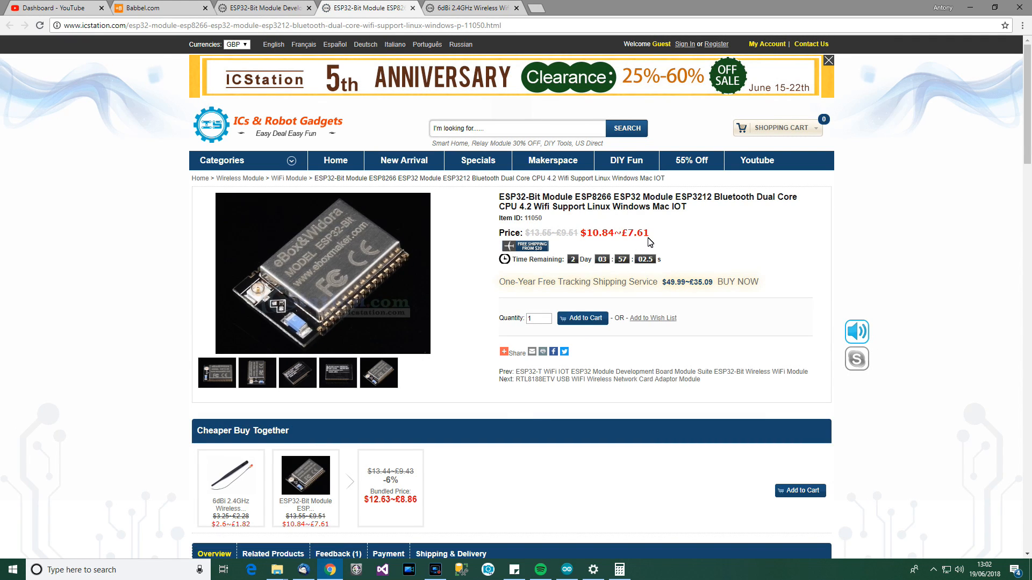
pyautogui.moveTo(321, 261)
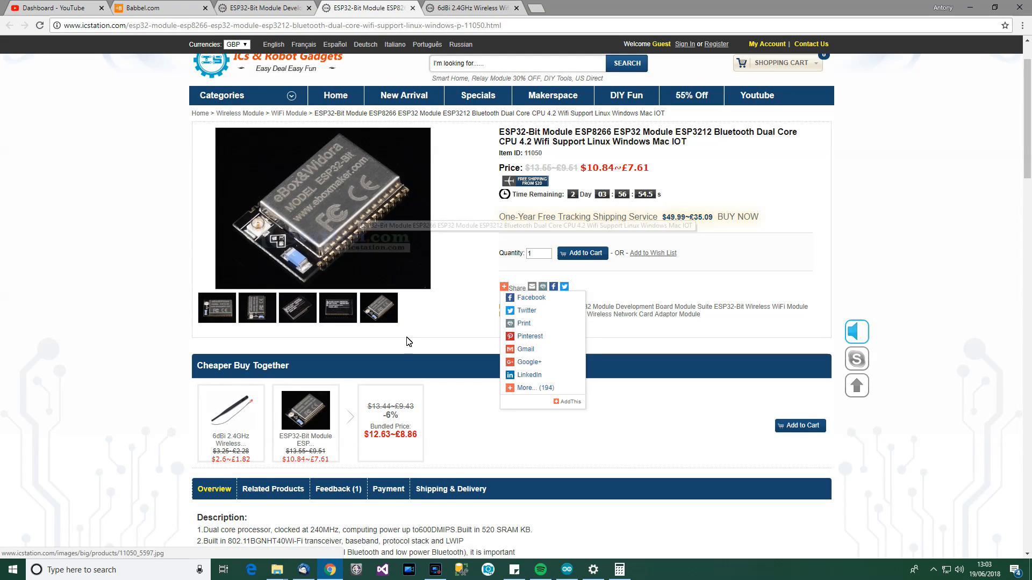
# Select the IPEX external antenna interface feature text, then return to the page top
pyautogui.scroll(-3)
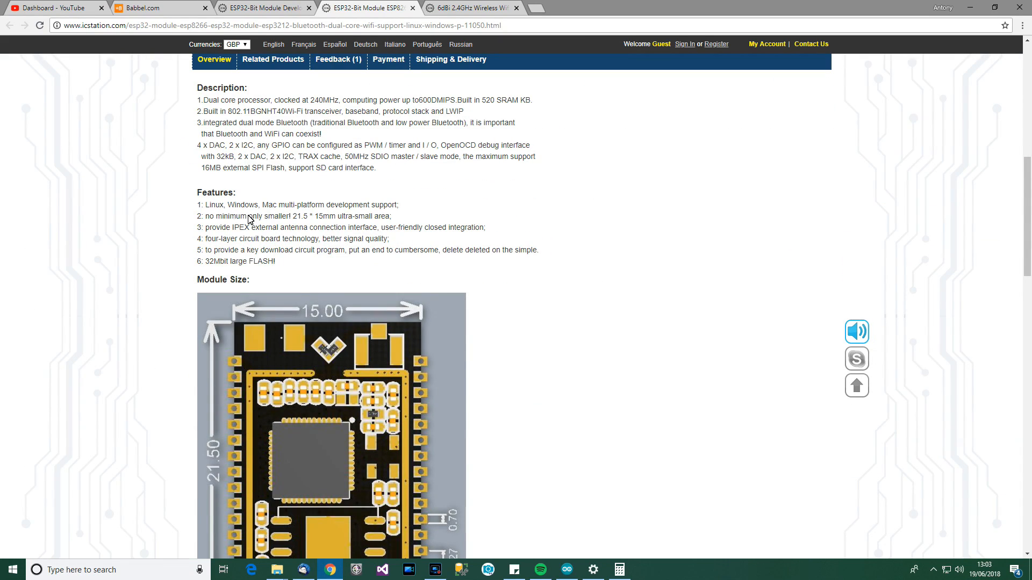
pyautogui.moveTo(234, 232)
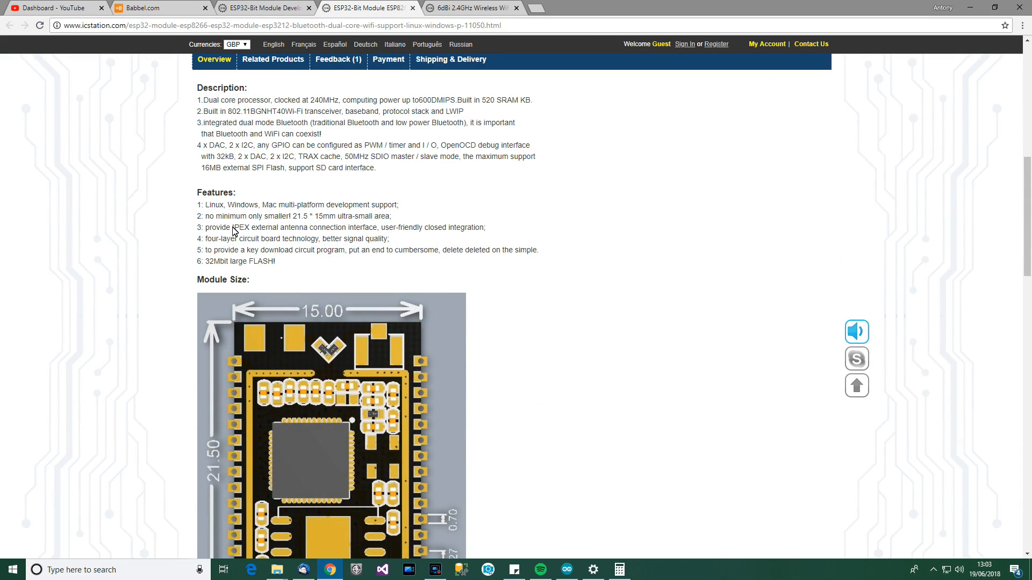
pyautogui.doubleClick(264, 227)
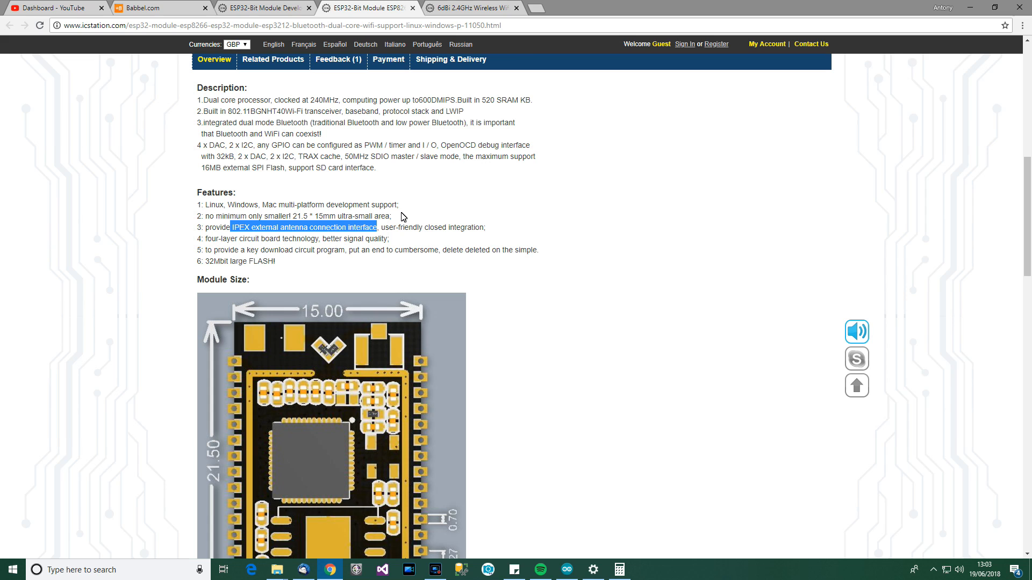
pyautogui.moveTo(439, 213)
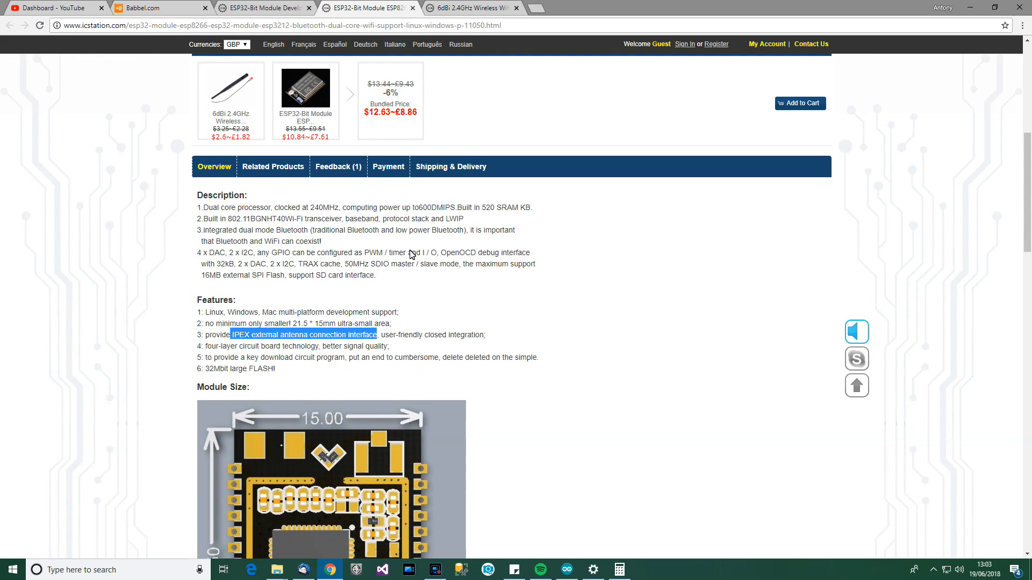
pyautogui.scroll(-3)
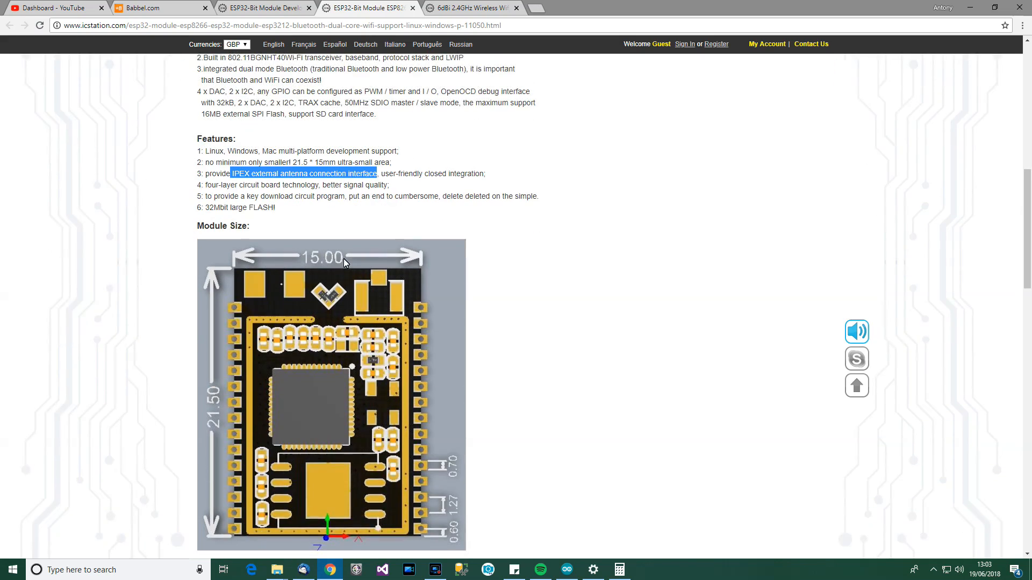
pyautogui.scroll(-3)
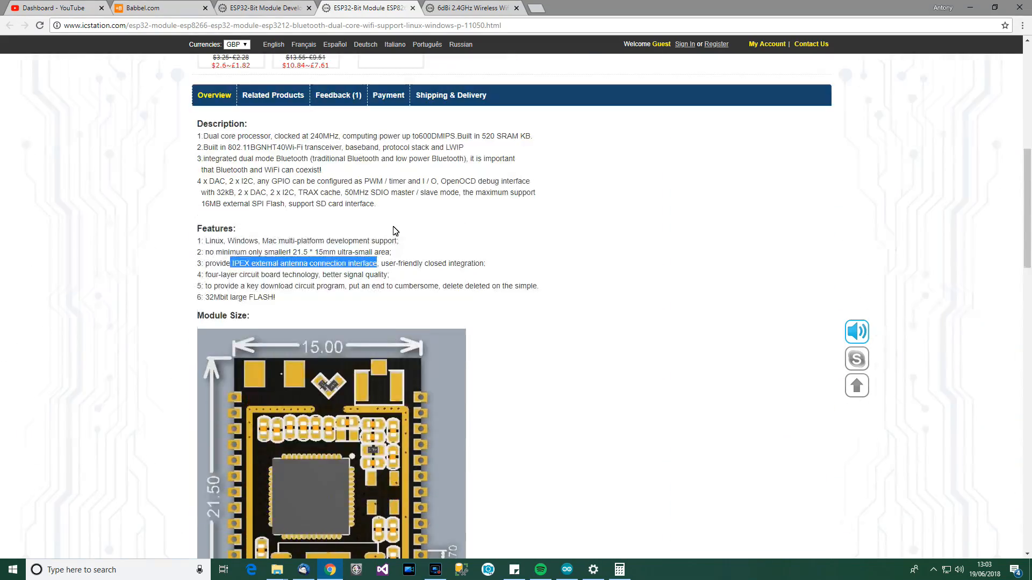
pyautogui.scroll(3)
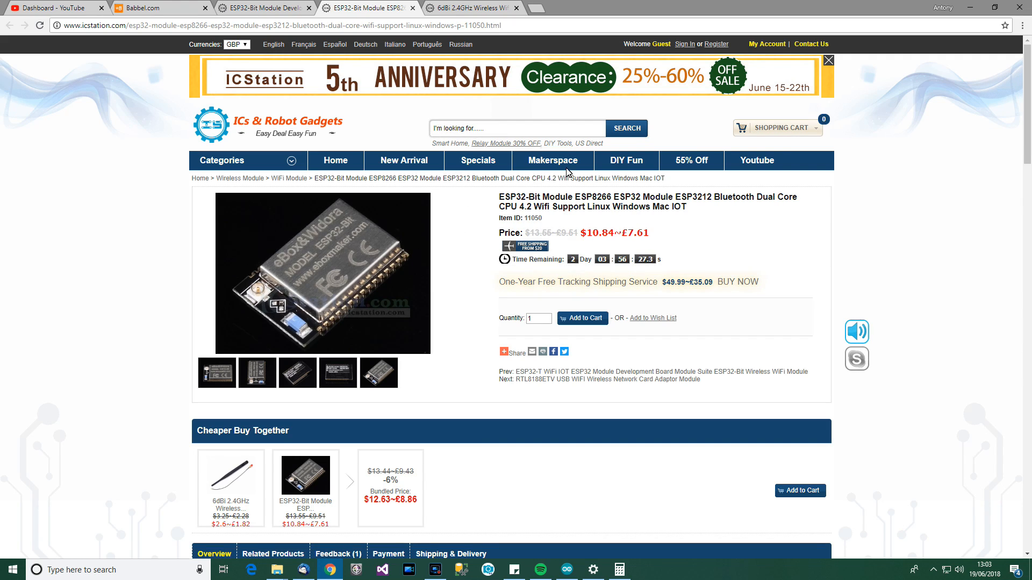
pyautogui.click(828, 61)
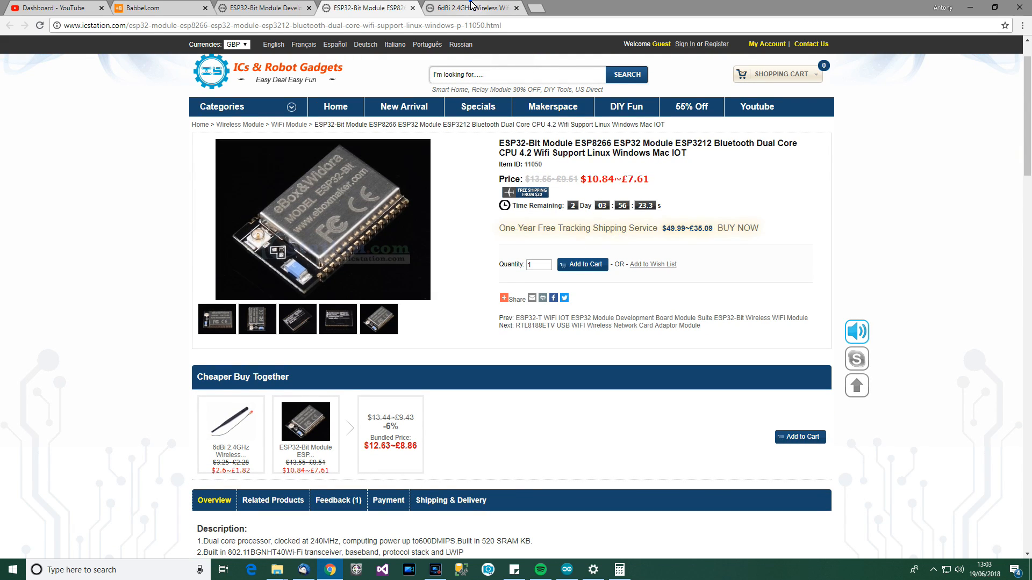
# Switch to the 6dBi 2.4GHz Wireless antenna browser tab
pyautogui.click(471, 7)
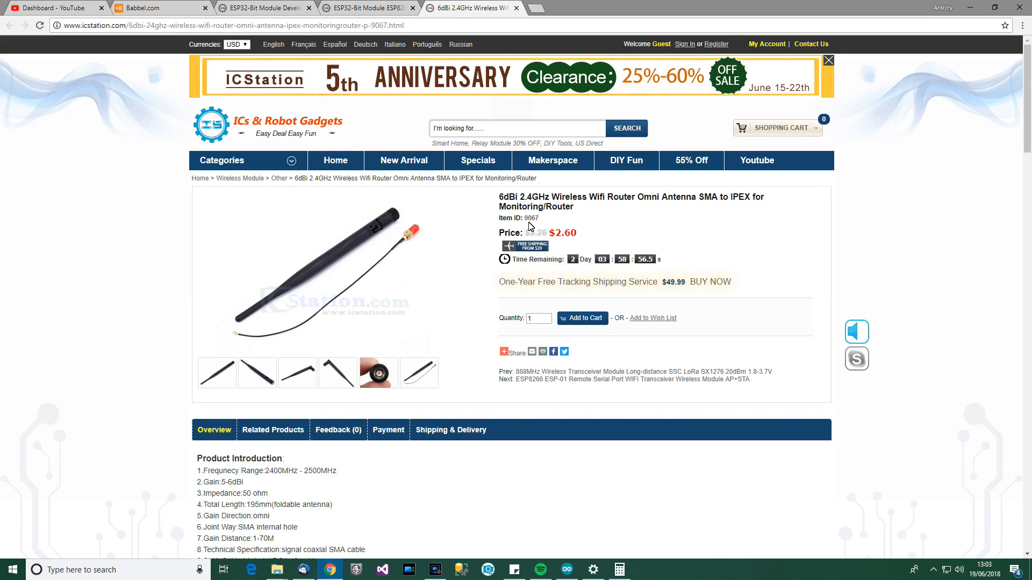
pyautogui.moveTo(560, 241)
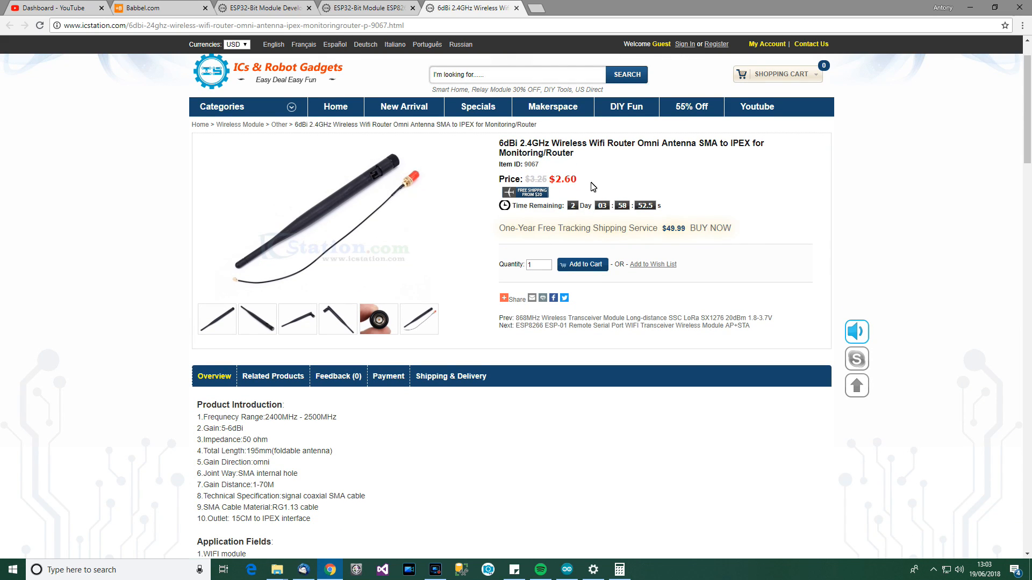
pyautogui.moveTo(516, 183)
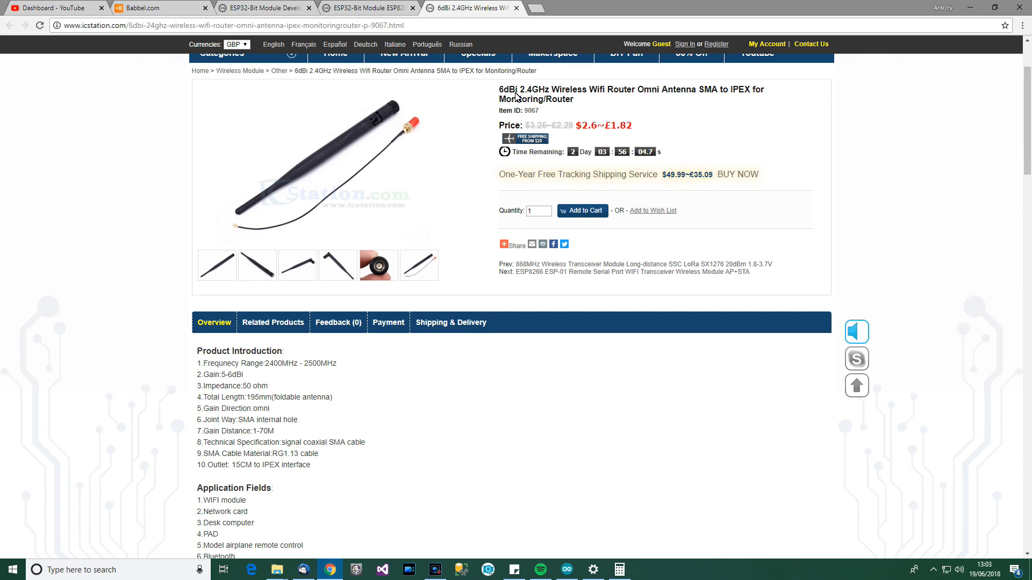
# Browse the antenna's introduction, details and related products, then return to the ESP32-Bit Module tab
pyautogui.scroll(-3)
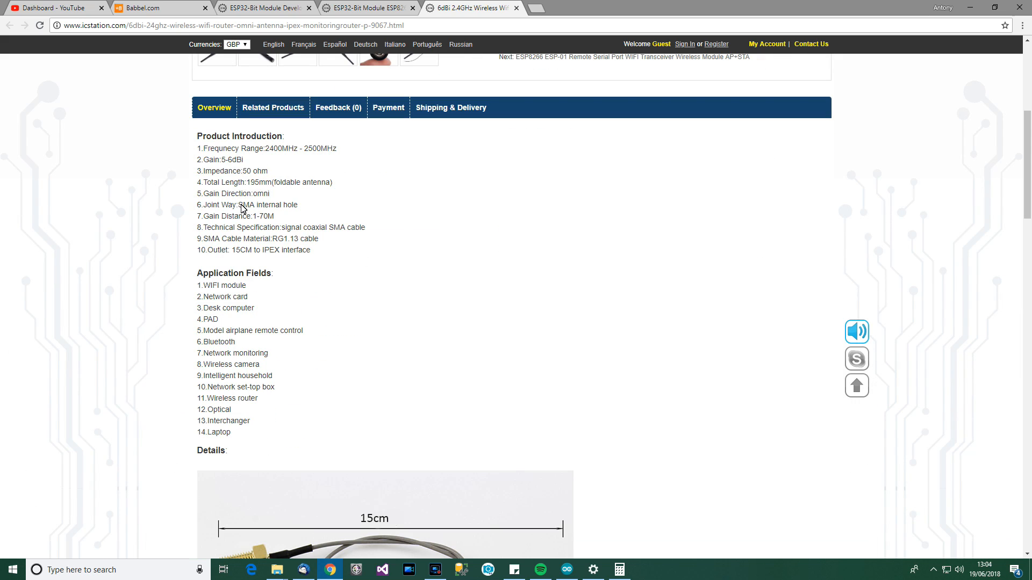
pyautogui.scroll(-3)
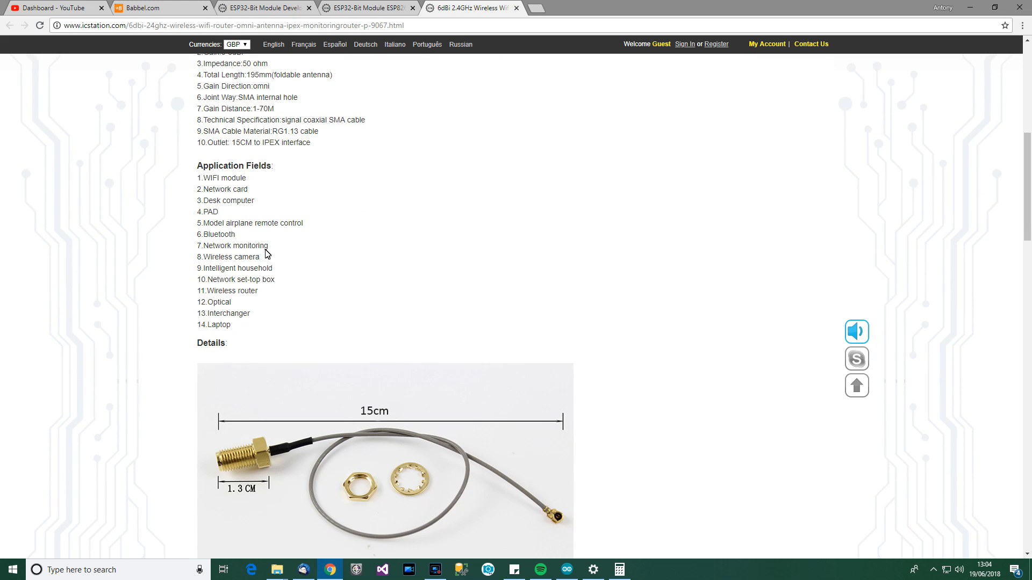
pyautogui.scroll(-3)
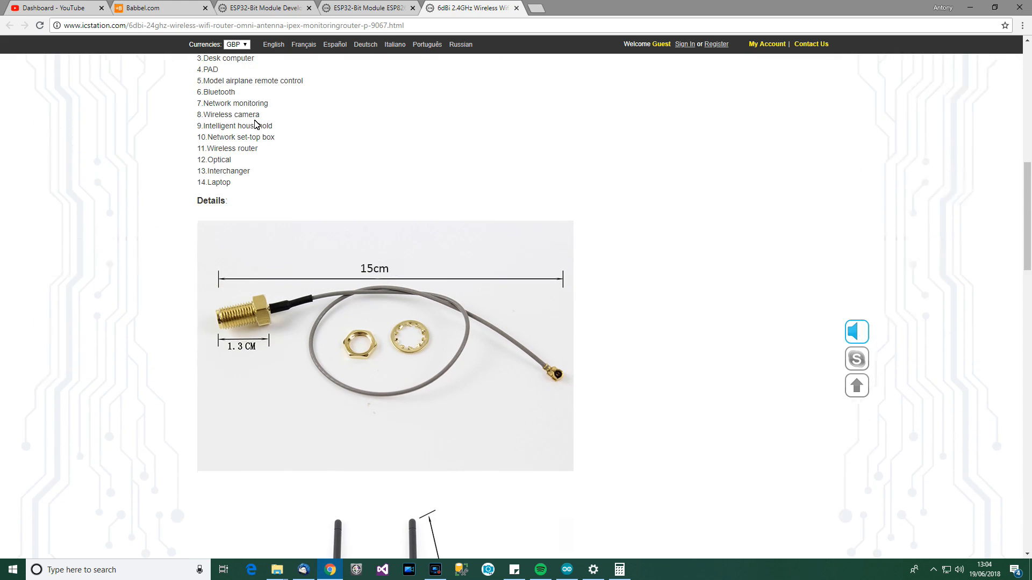
pyautogui.scroll(-3)
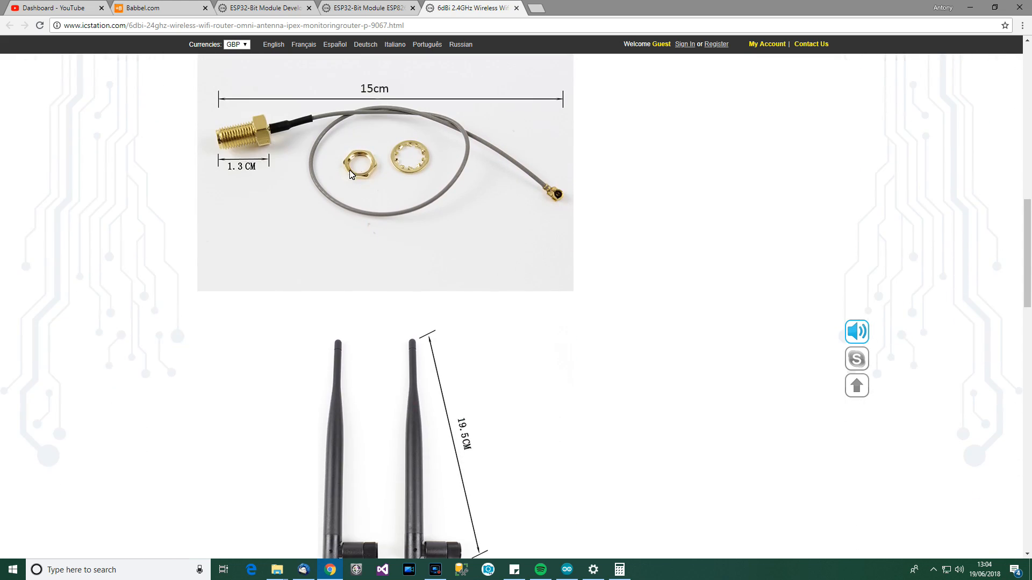
pyautogui.scroll(-3)
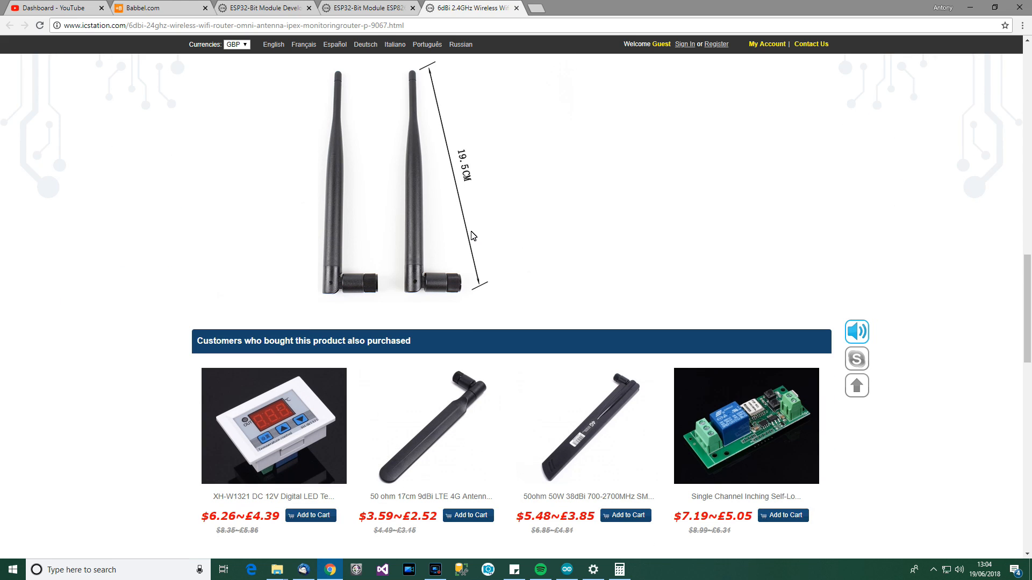
pyautogui.scroll(-3)
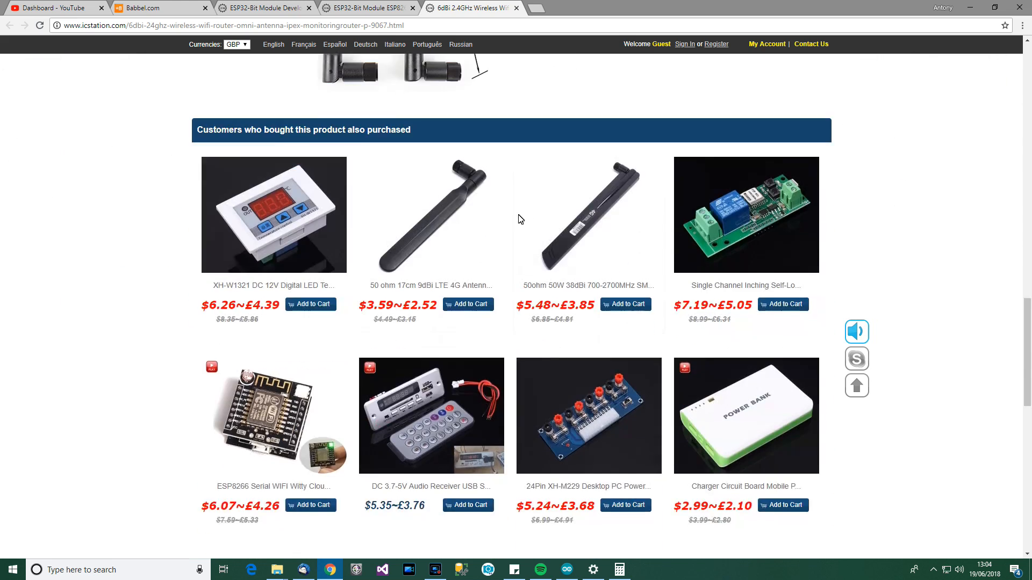
pyautogui.scroll(3)
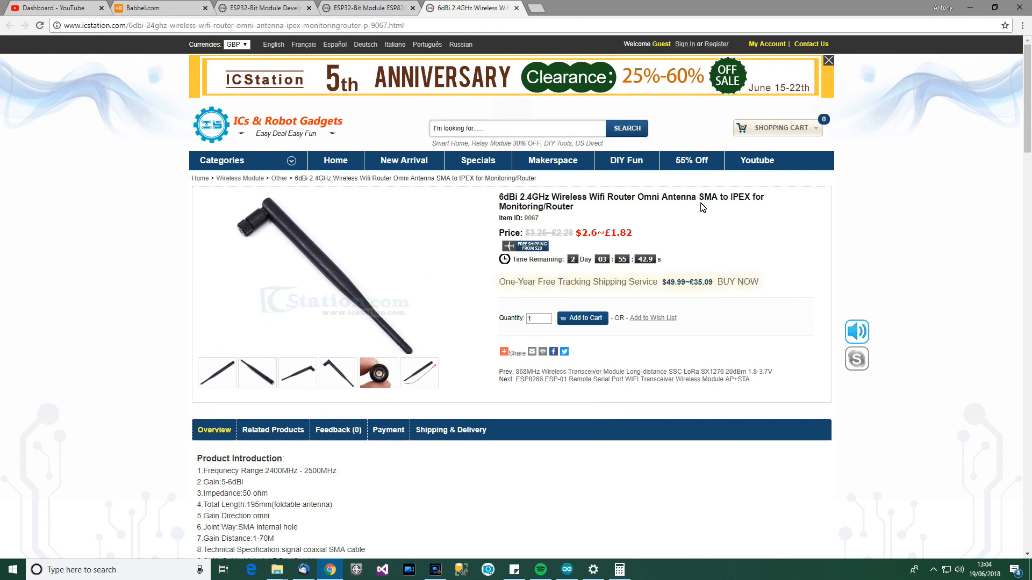
pyautogui.moveTo(739, 230)
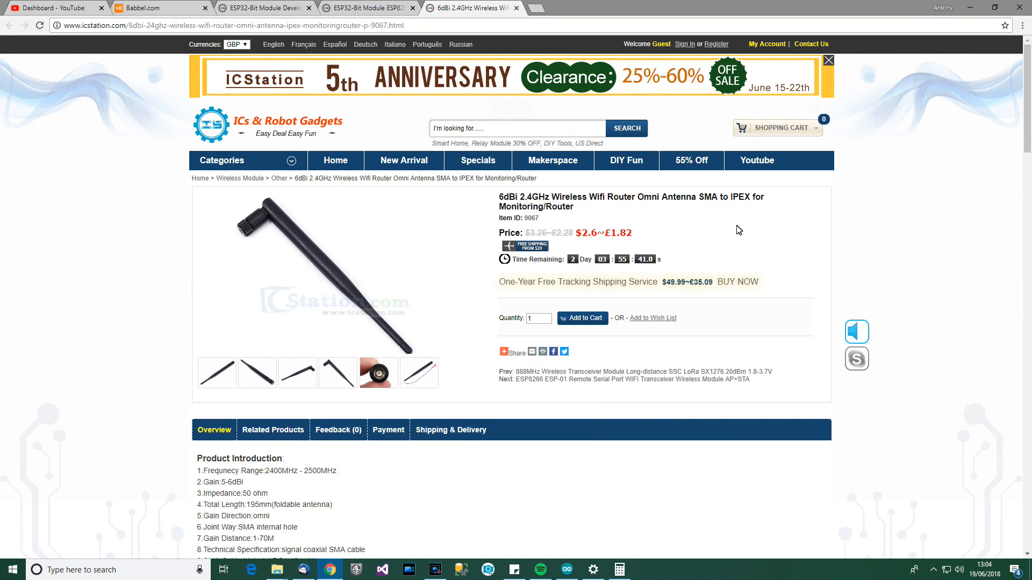
pyautogui.click(355, 7)
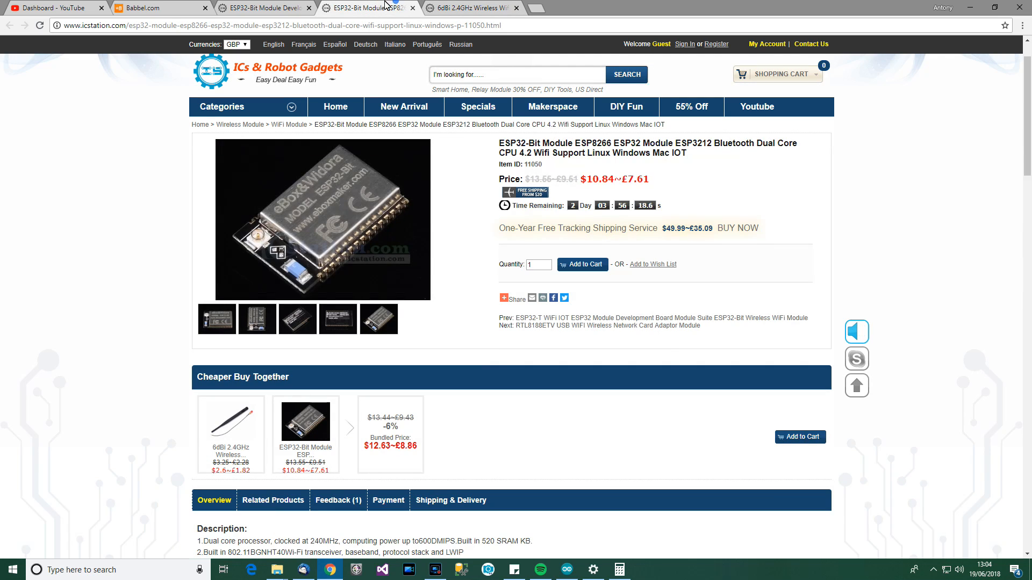